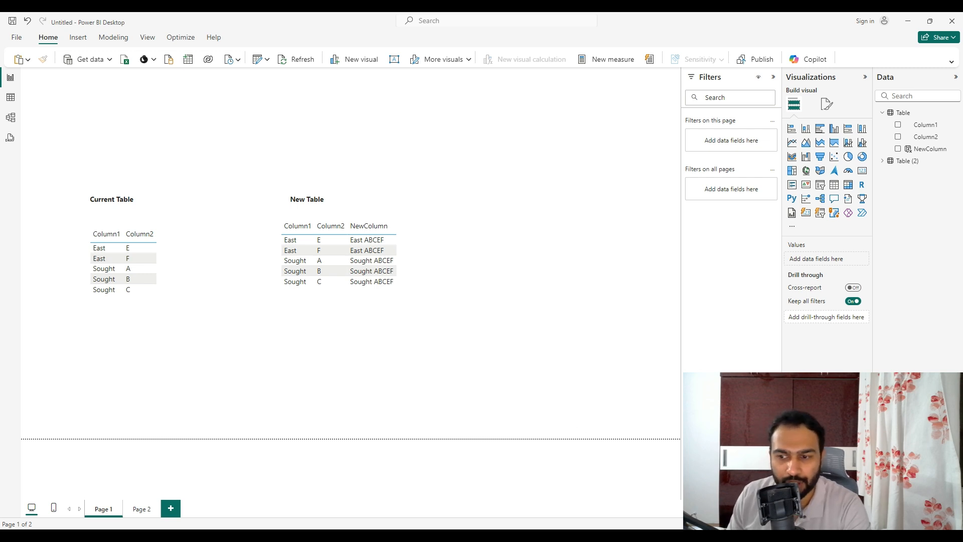
mouse_move(134, 191)
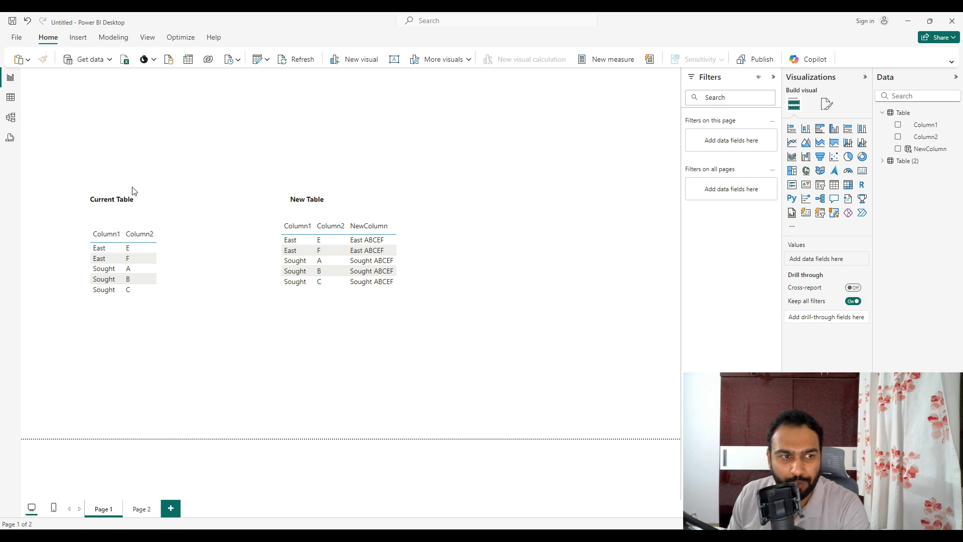
Select the Current Table visual's East row, then open and dismiss the Table options menu
click(112, 199)
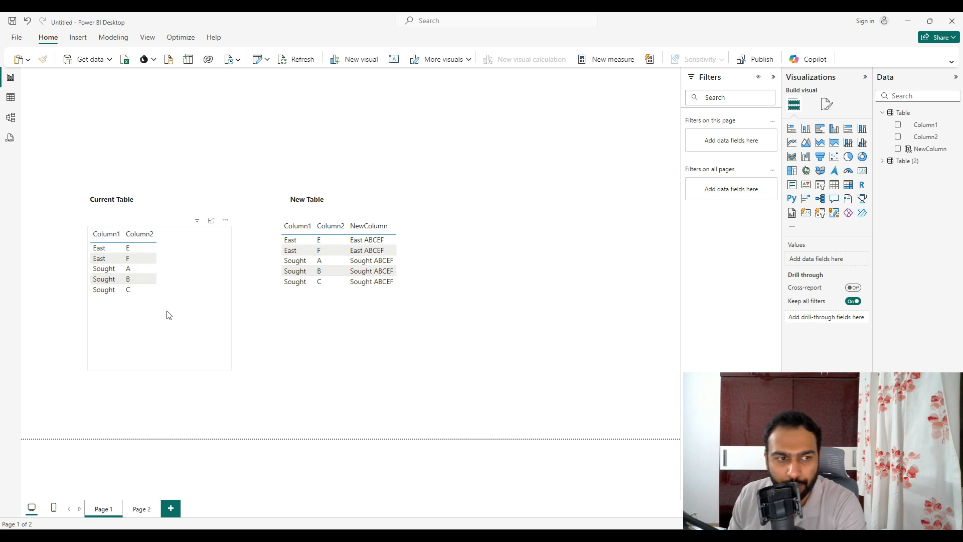
click(102, 248)
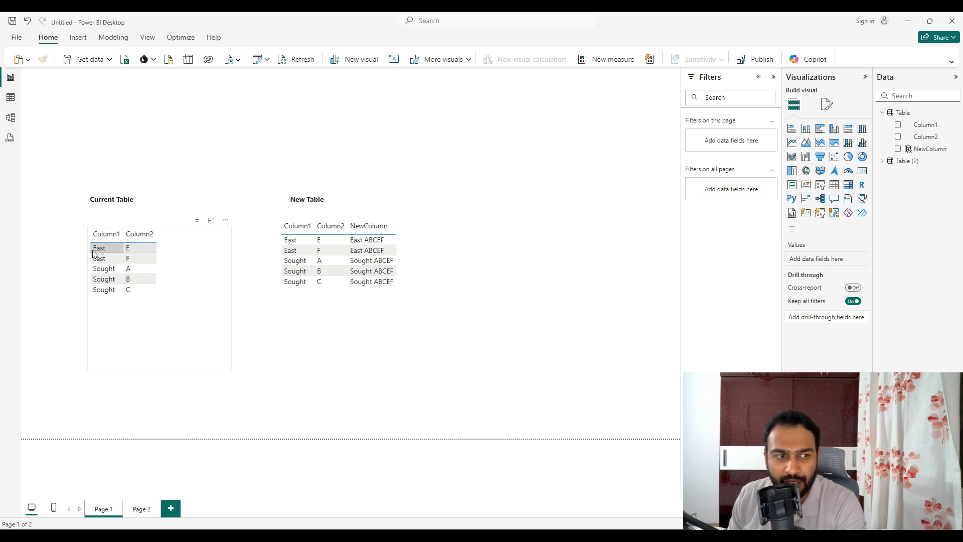
mouse_move(102, 252)
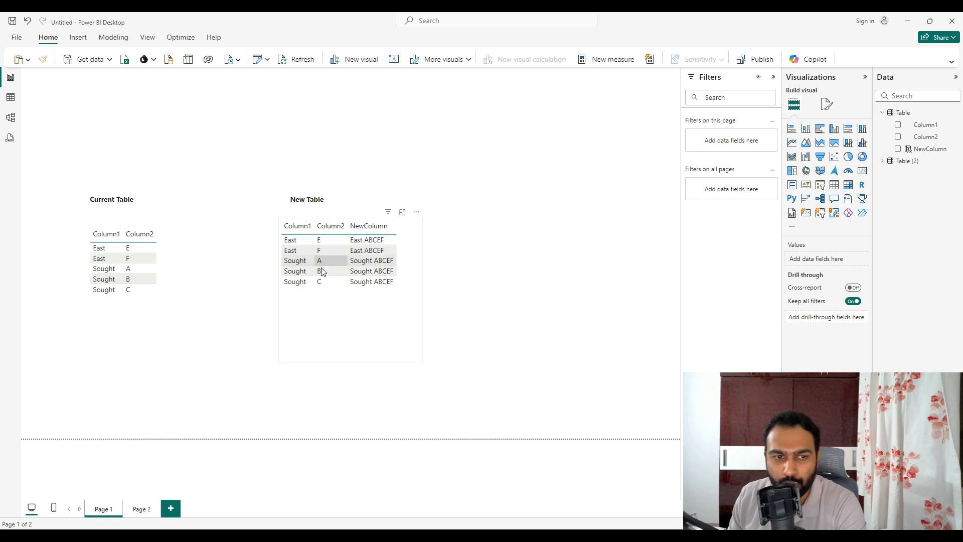
mouse_move(320, 289)
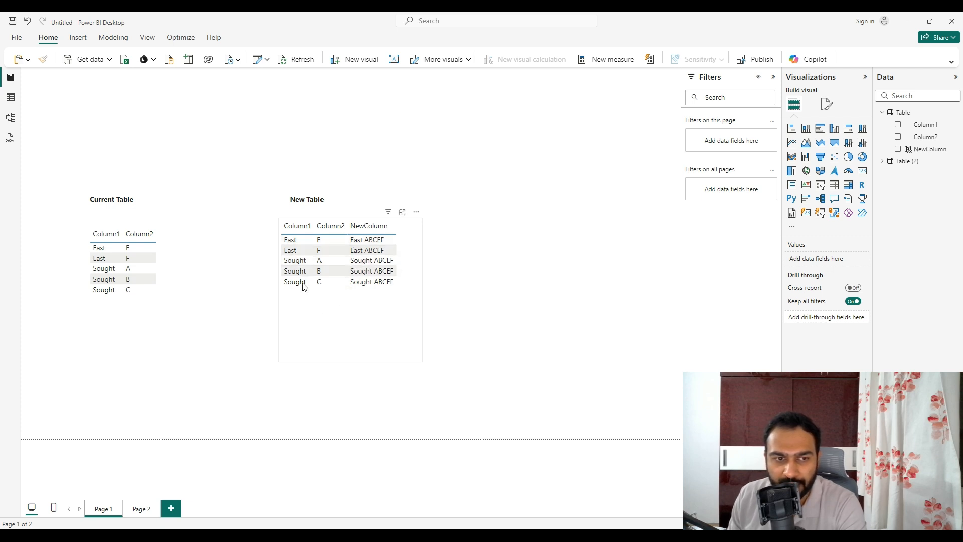
mouse_move(346, 327)
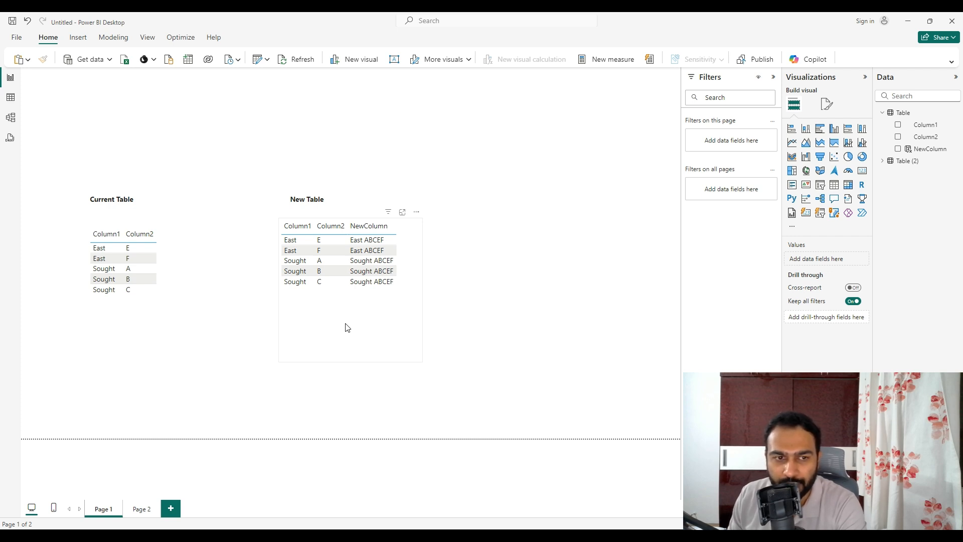
mouse_move(956, 115)
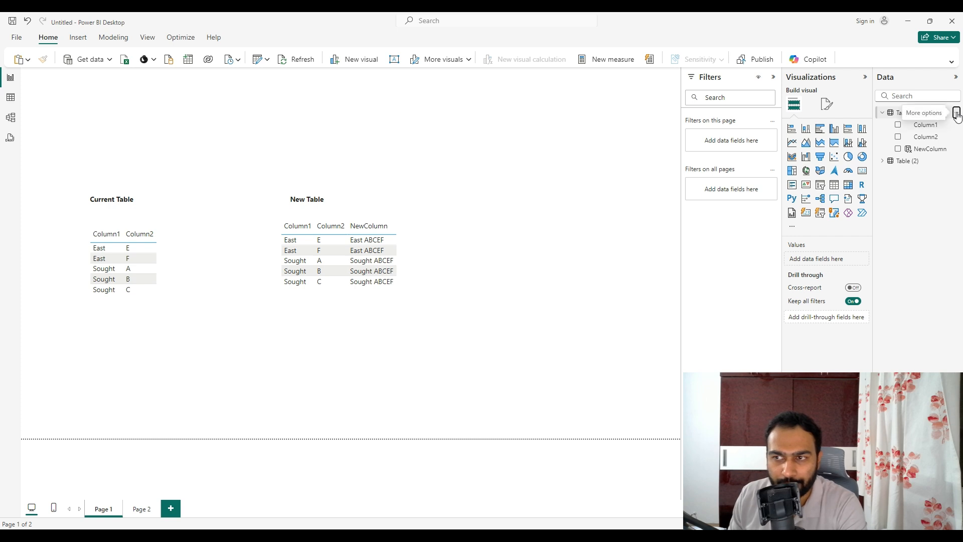
click(956, 115)
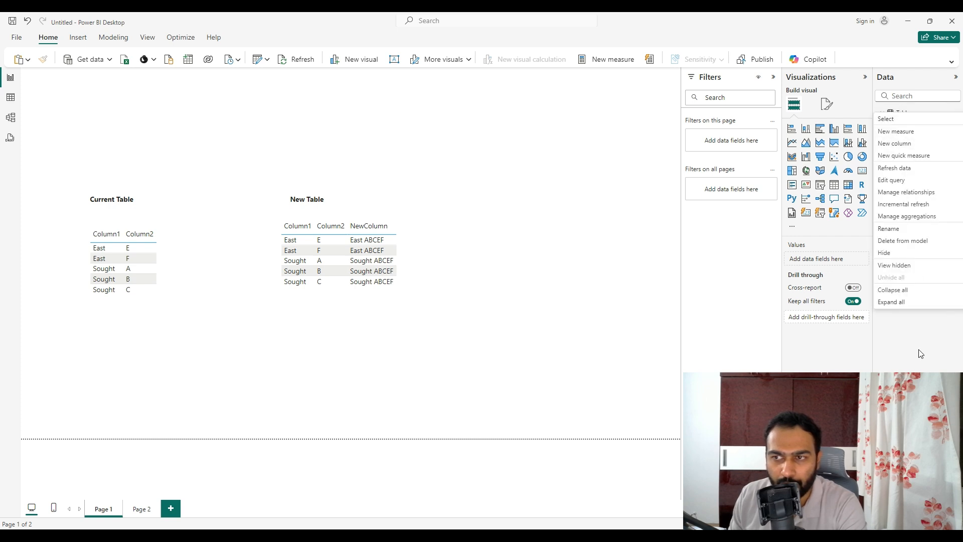
click(894, 143)
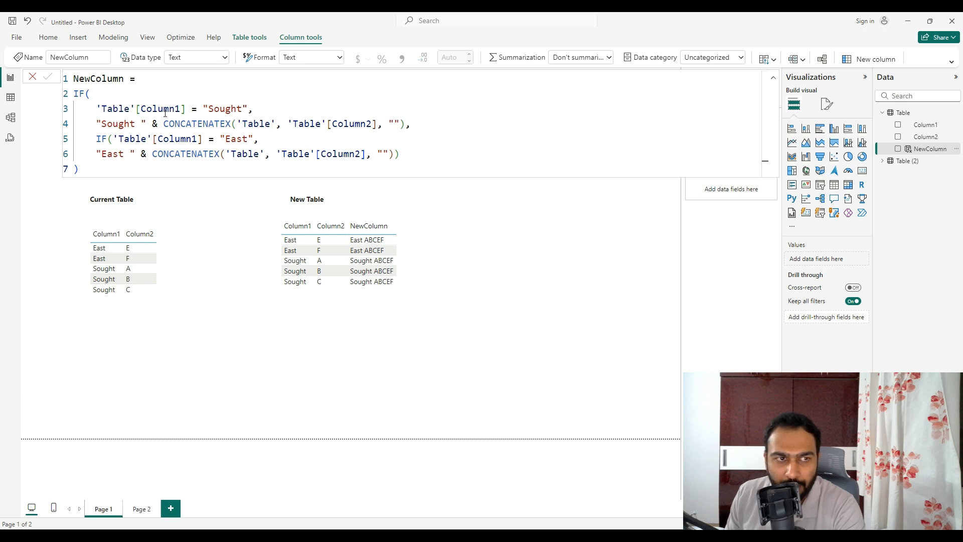
click(103, 268)
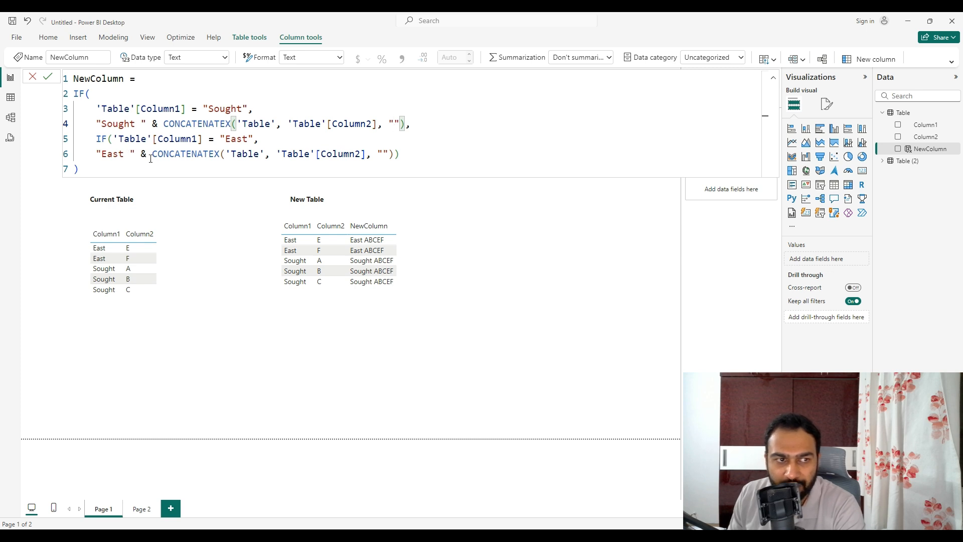
double_click(185, 153)
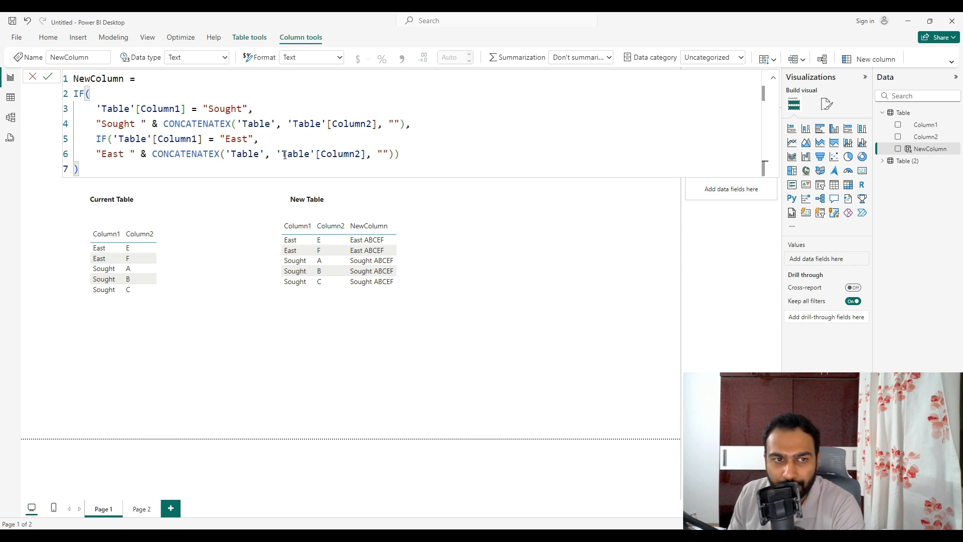
double_click(323, 154)
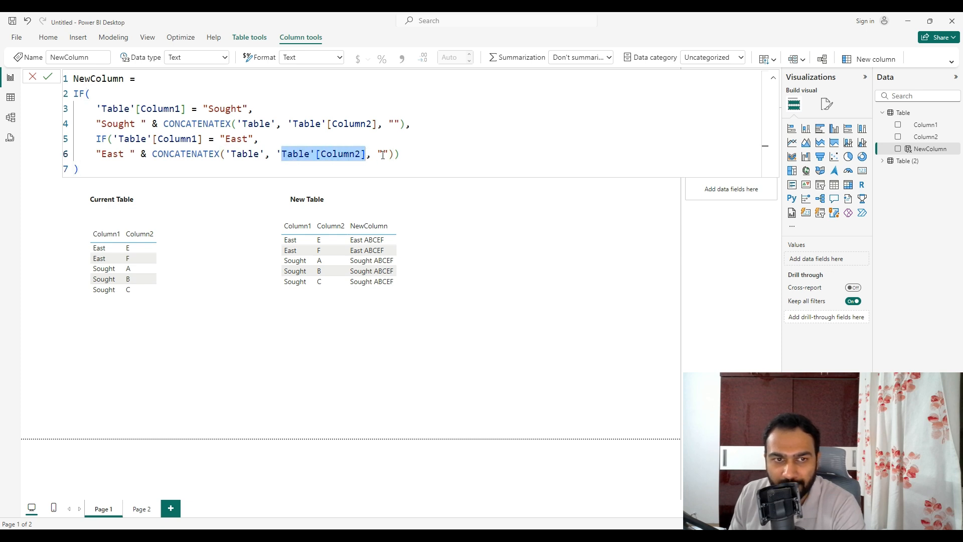
Place the cursor inside the empty CONCATENATEX delimiter quotes in the NewColumn formula
click(380, 173)
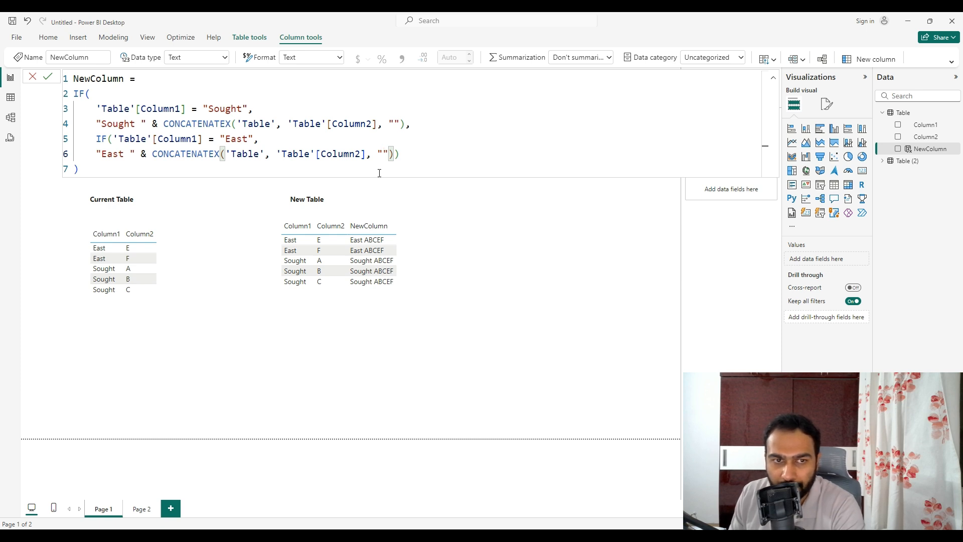
mouse_move(383, 161)
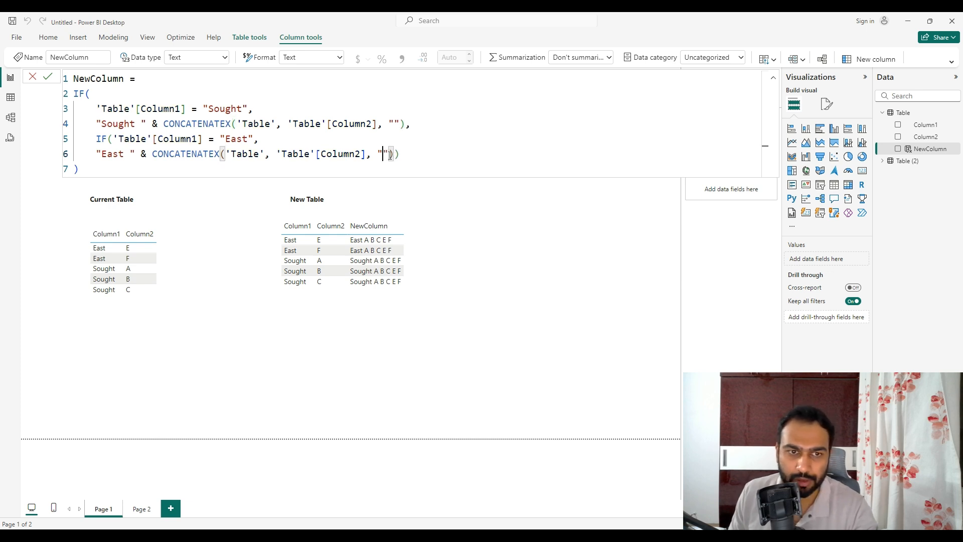
mouse_move(457, 186)
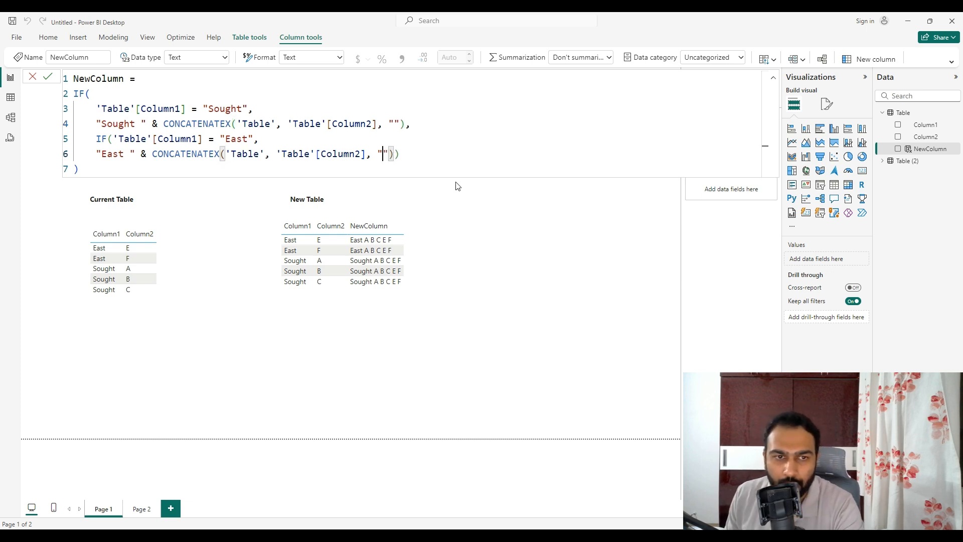
mouse_move(508, 312)
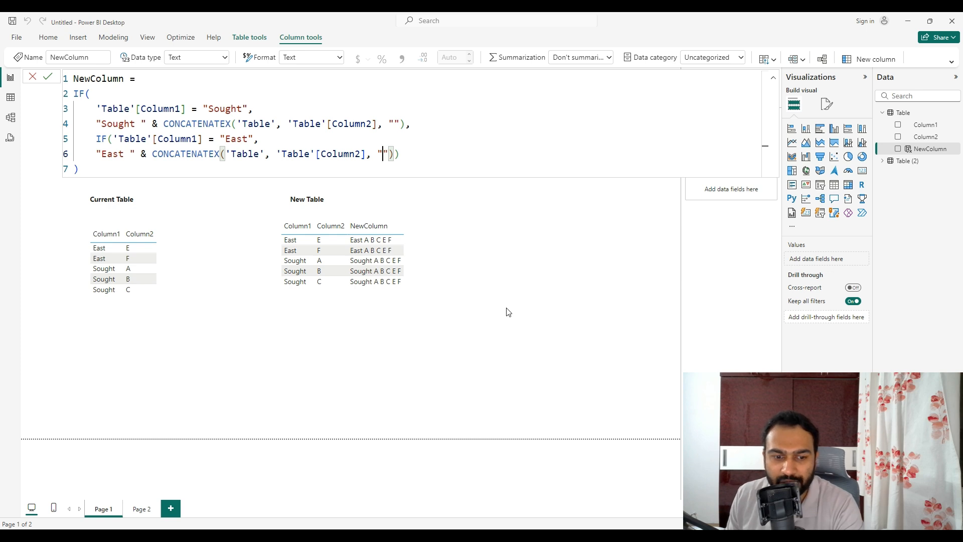